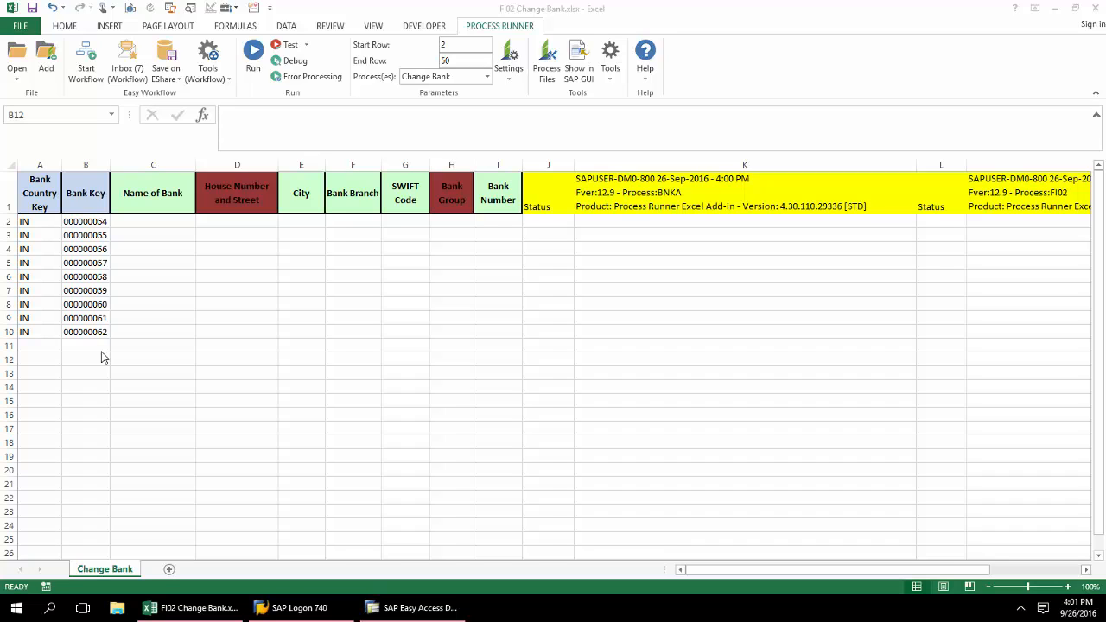
Select the Download Bank Data process for the sheet of bank keys 54–62.
left_click(86, 358)
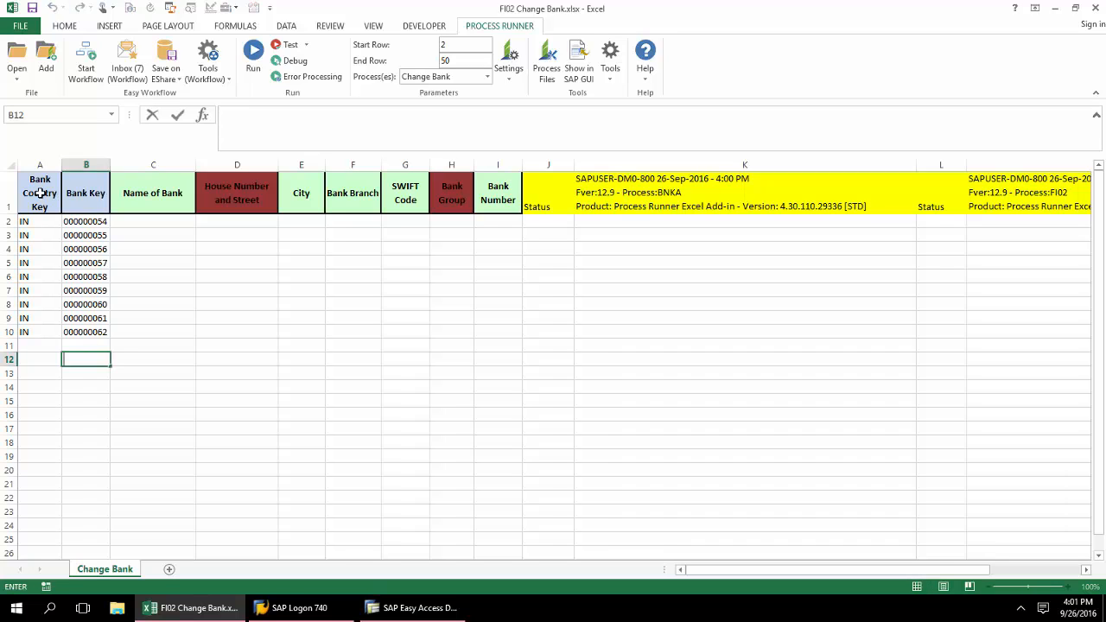
left_click(87, 194)
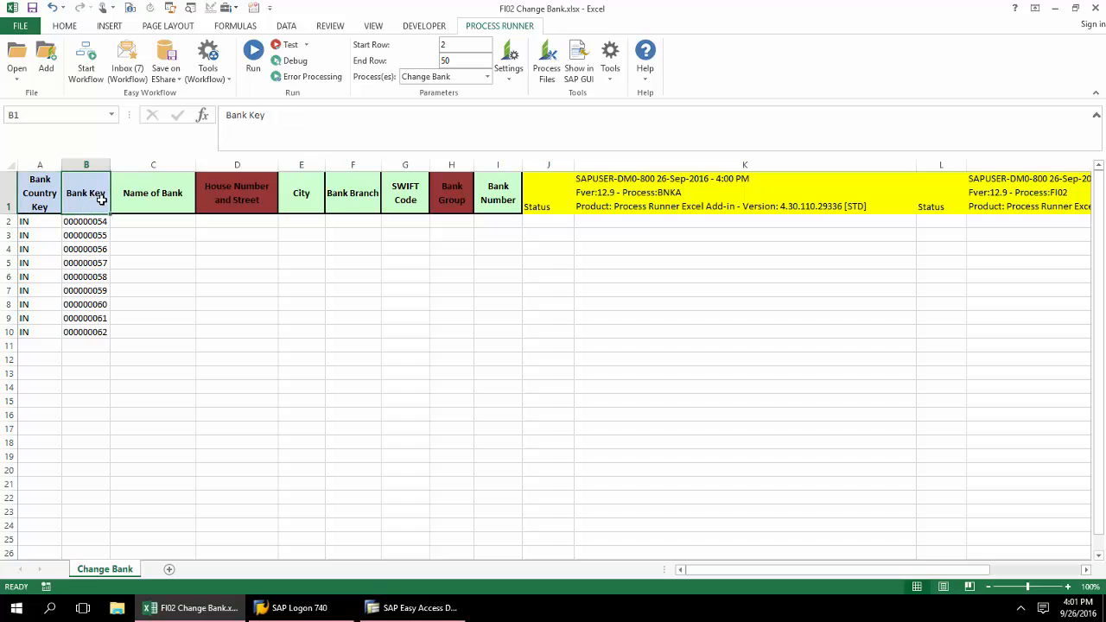
left_click(488, 76)
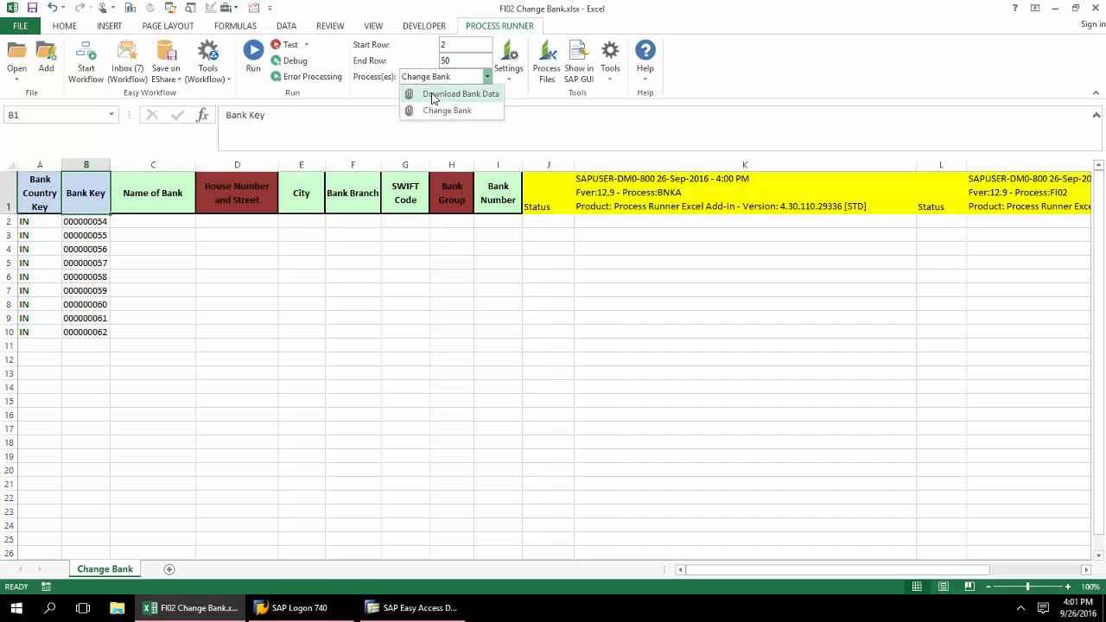
left_click(460, 94)
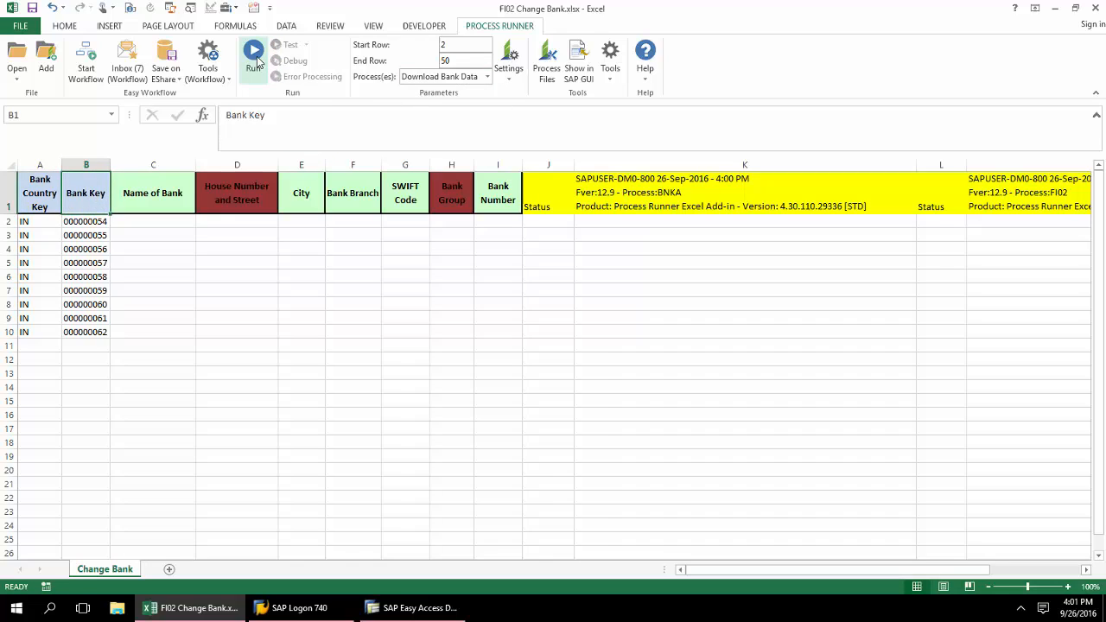
Run the download, logging on to DAL_ECC6_51 so all nine banks' details fill the sheet.
left_click(252, 53)
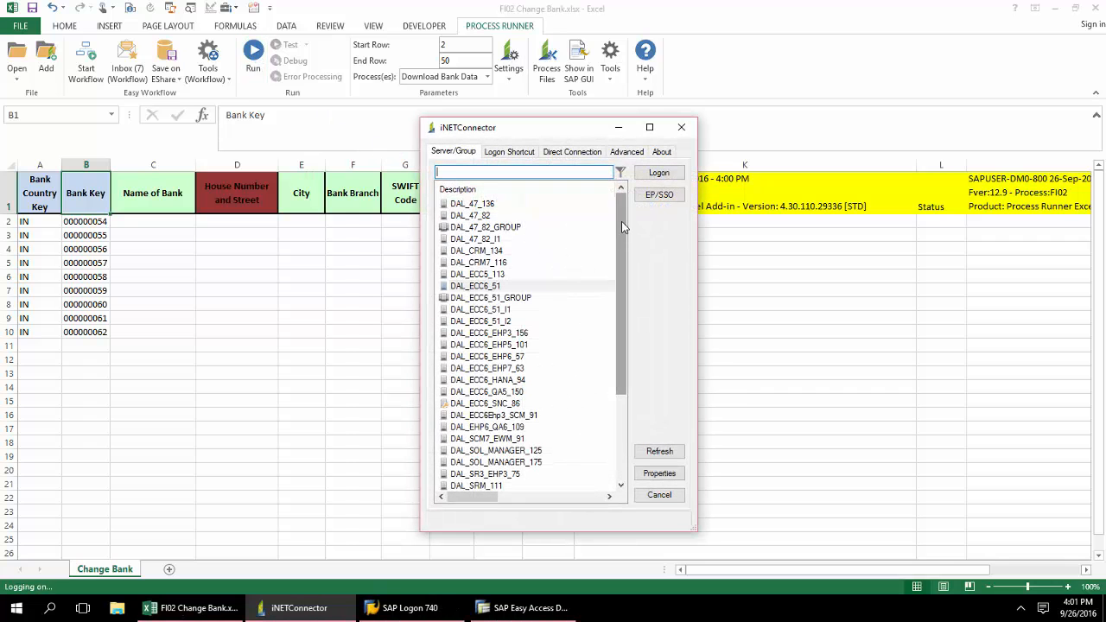
scroll("down", 3)
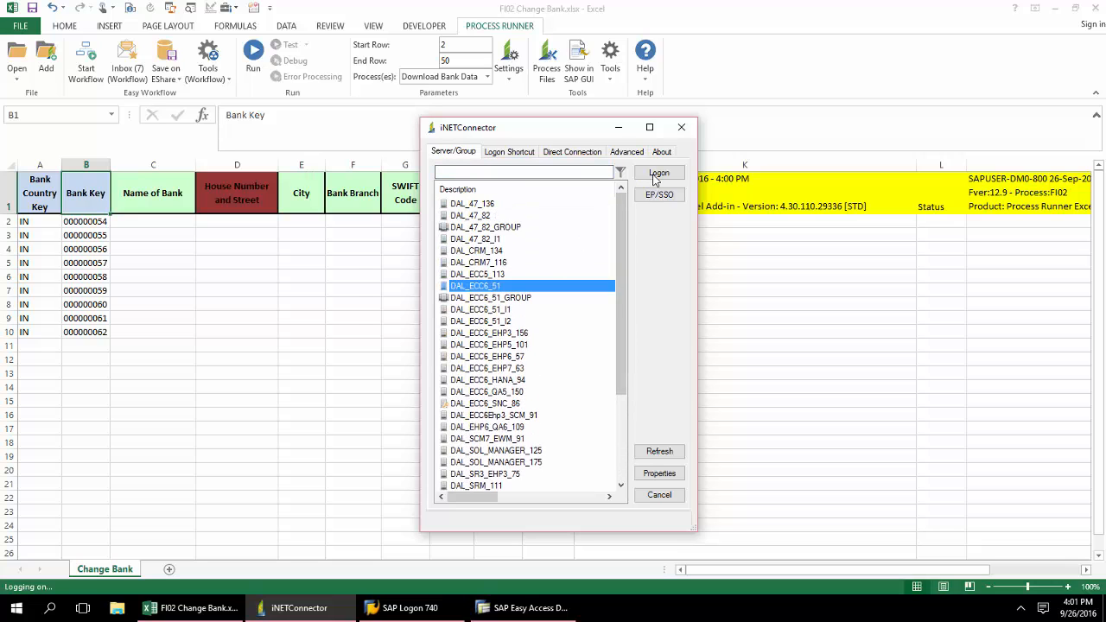
left_click(659, 173)
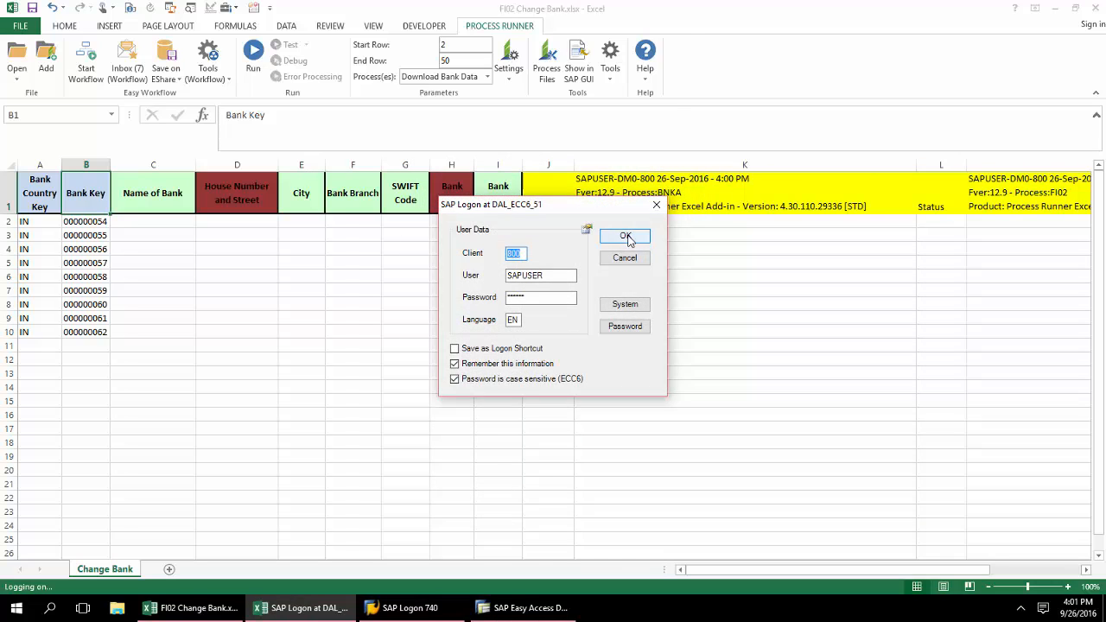
left_click(626, 237)
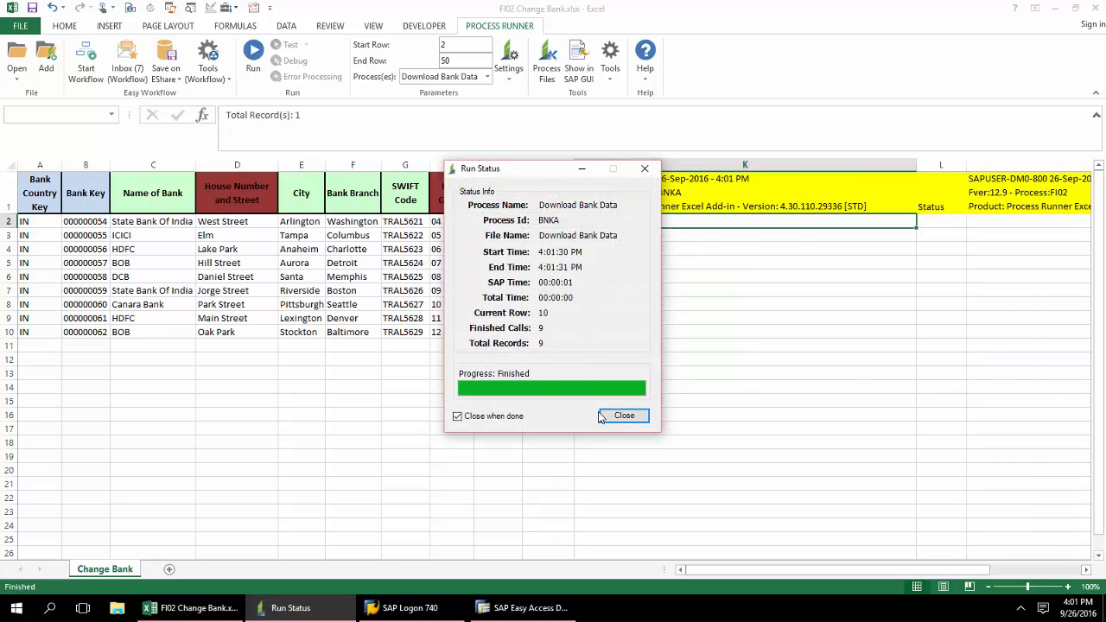
Dismiss the Run Status summary and change bank 000000054's street to East Street.
left_click(623, 415)
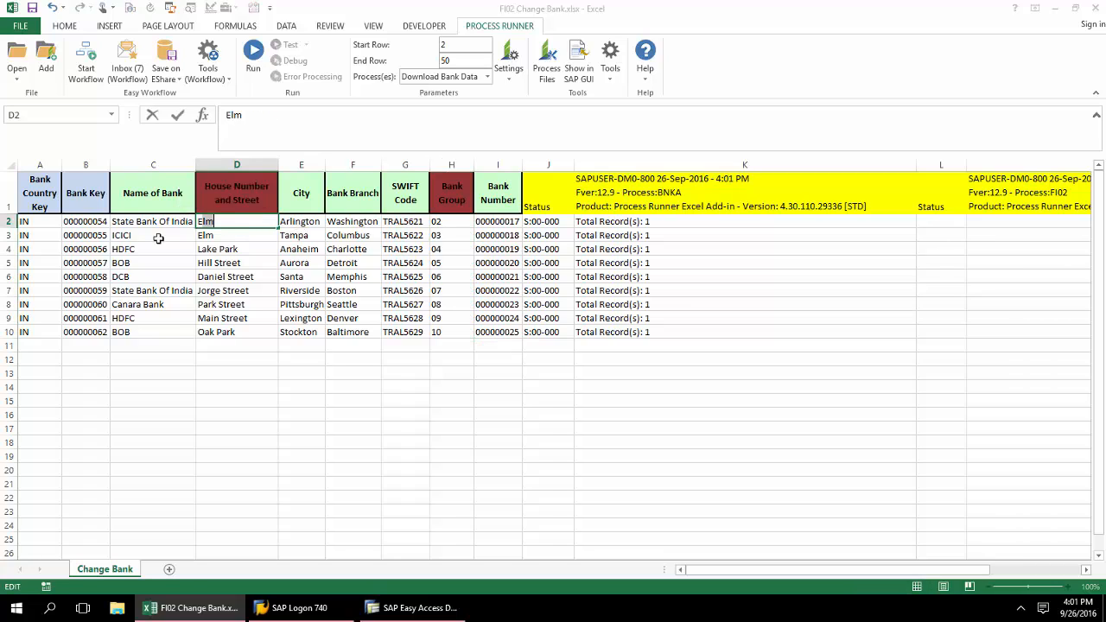
type("East Street")
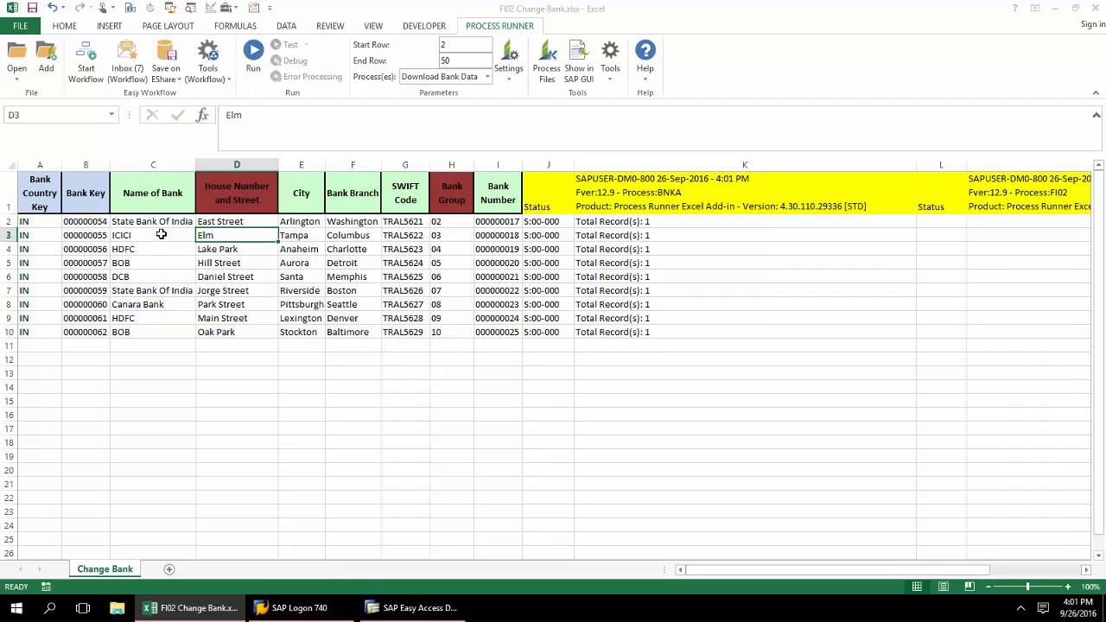
Run the Change Bank process to upload the edited records, confirming the SAP logon.
left_click(488, 76)
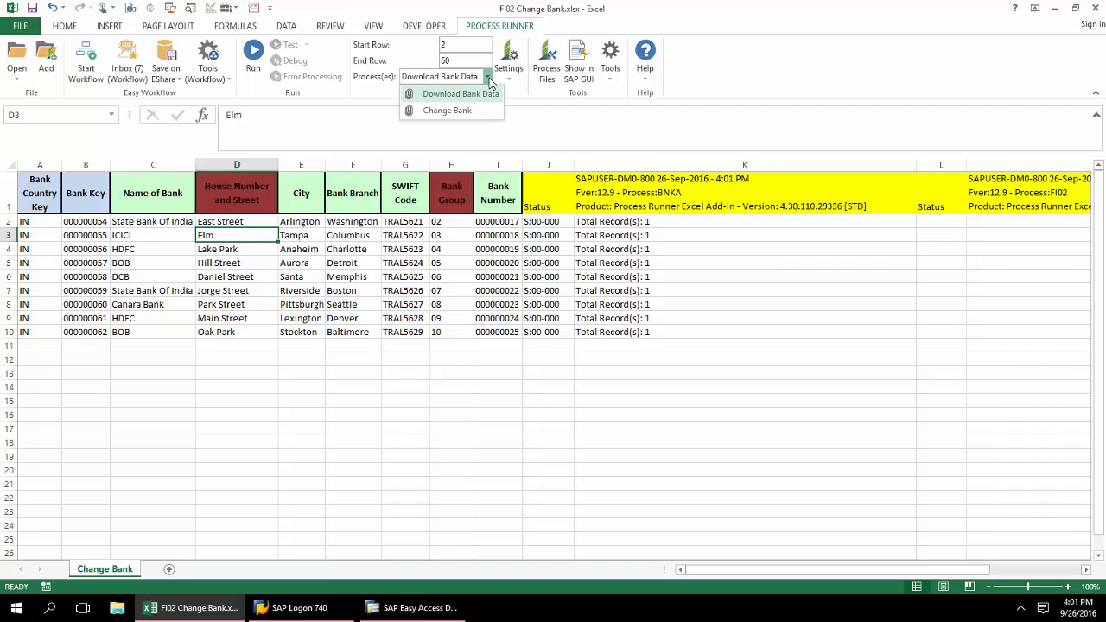
left_click(446, 111)
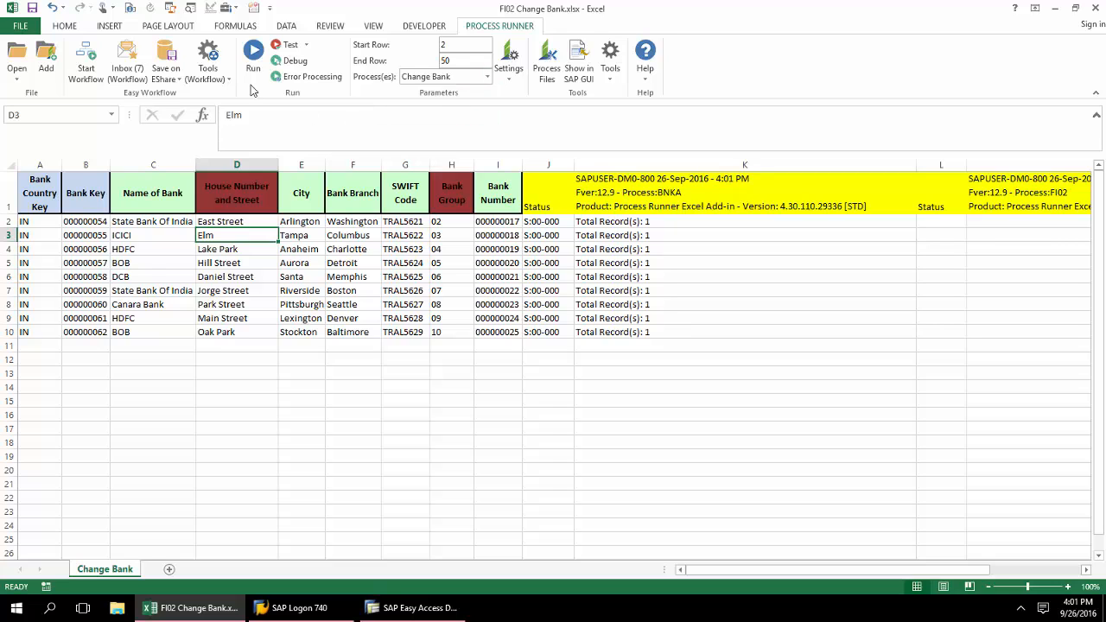
left_click(252, 54)
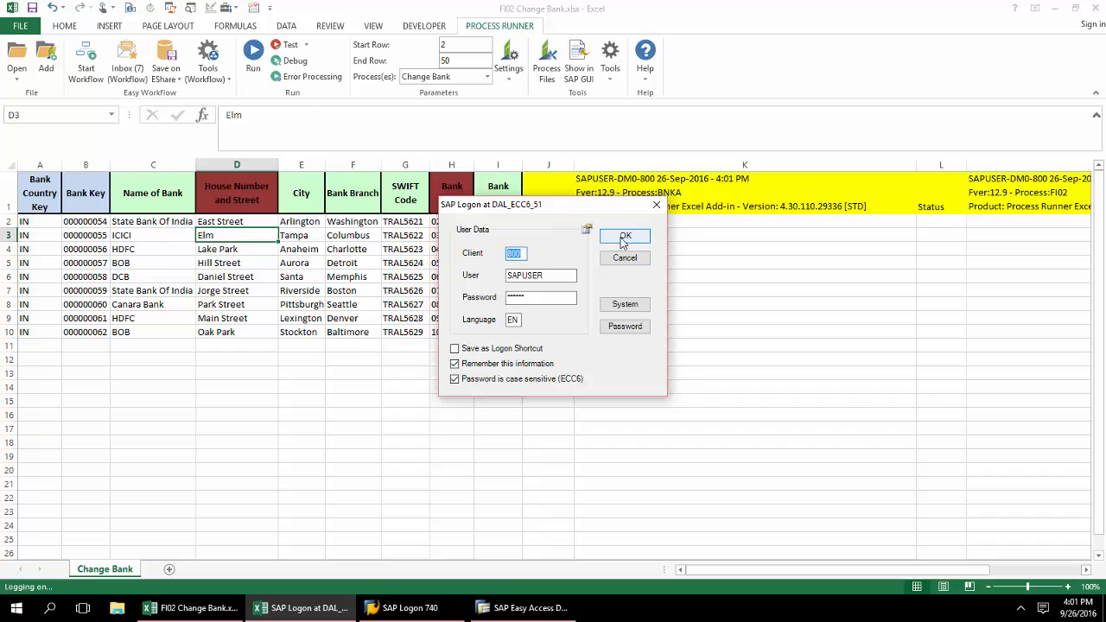
left_click(626, 235)
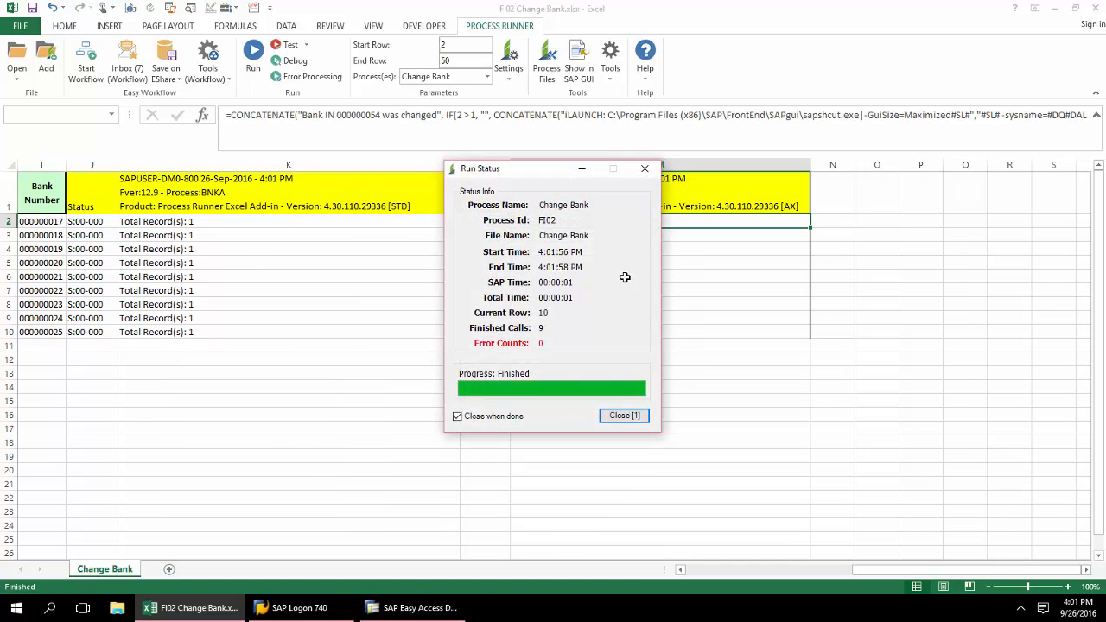
Dismiss the upload summary and view bank 000000054 in SAP showing East Street.
left_click(623, 415)
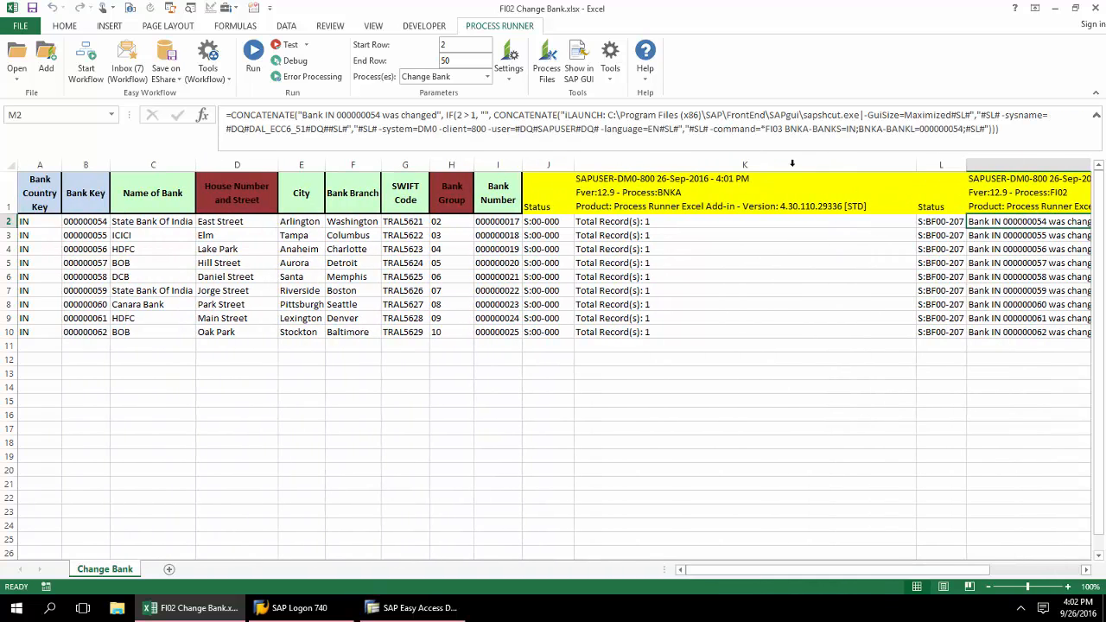
left_click(253, 52)
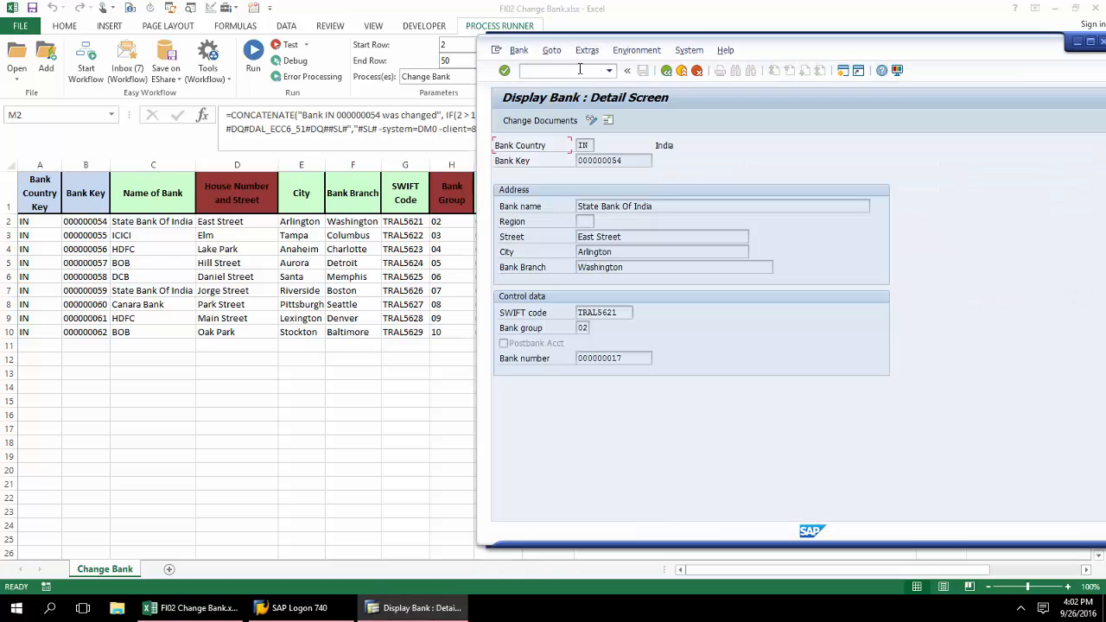